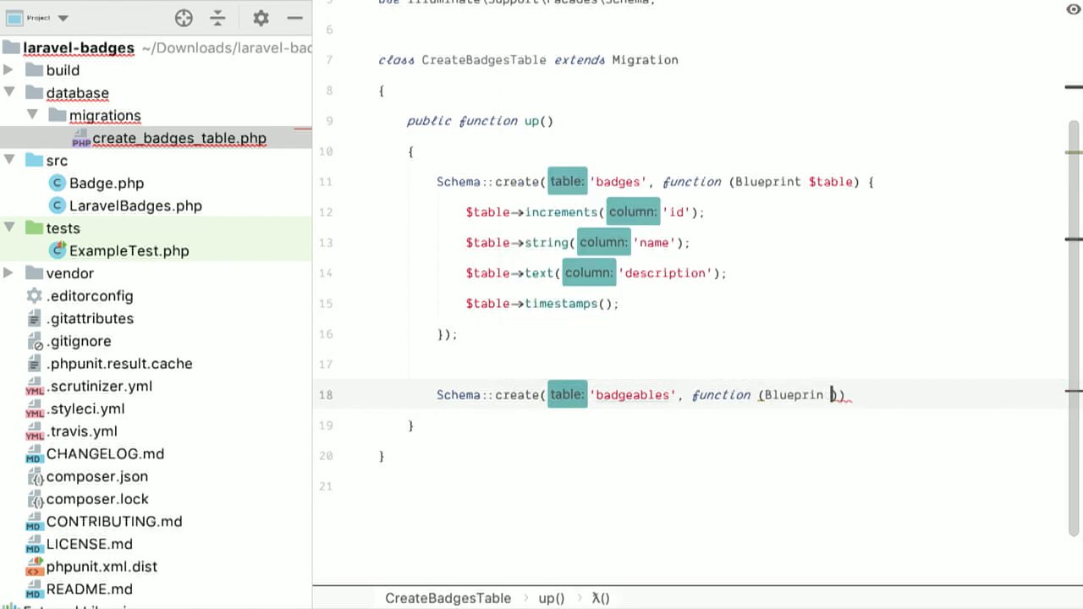
- Give the badgeables closure a Blueprint $table body with an unsignedBigInteger badge_id and 'model' morphs
{"action": "type", "text": "$table) {})"}
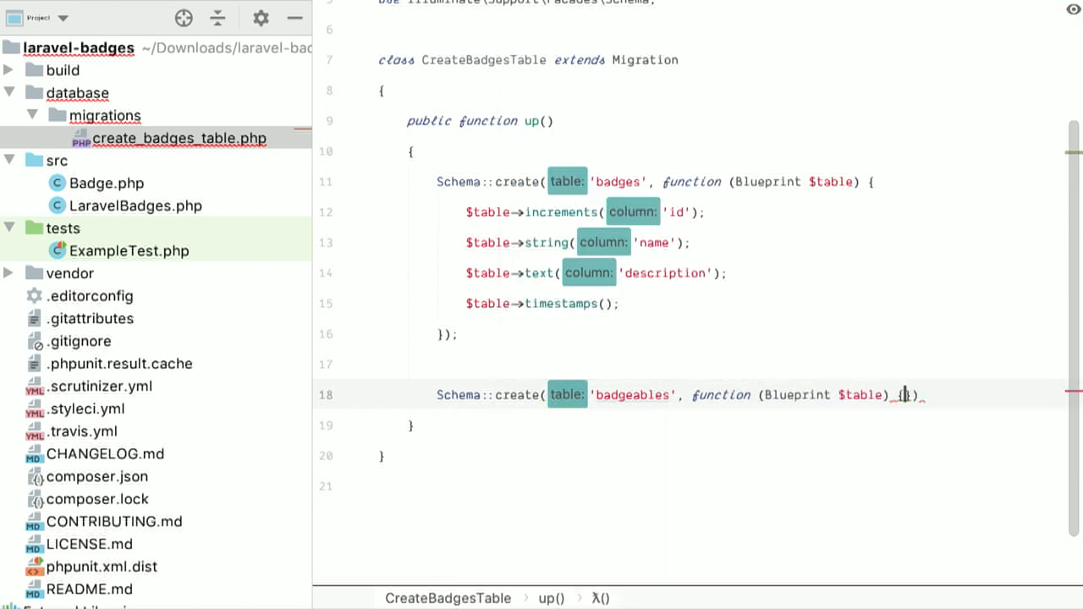
{"action": "key", "text": "enter"}
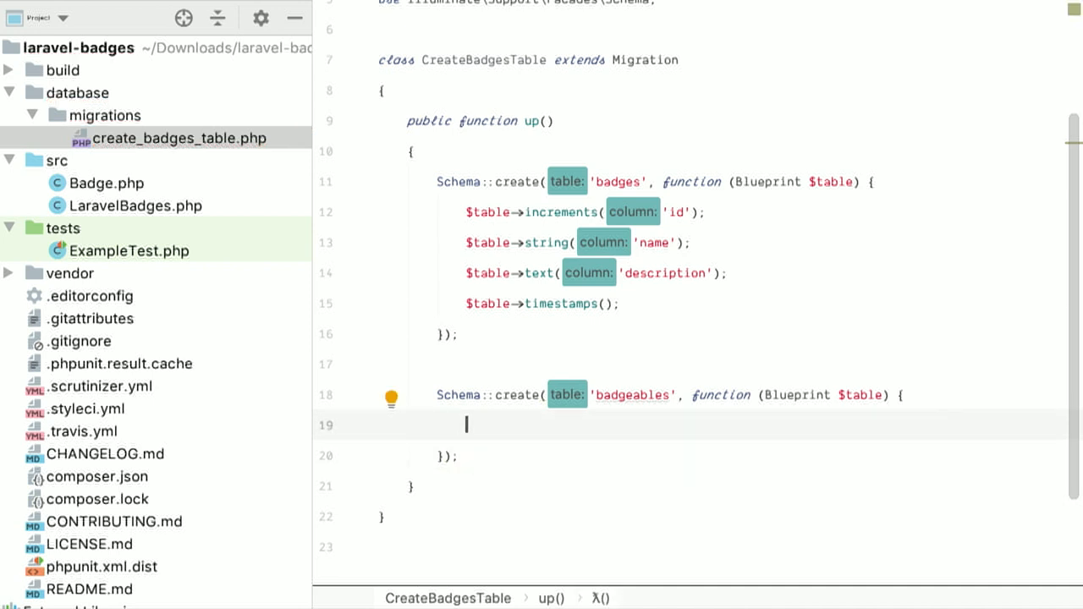
{"action": "type", "text": "$table->unsignedBigInteger('badge_id');"}
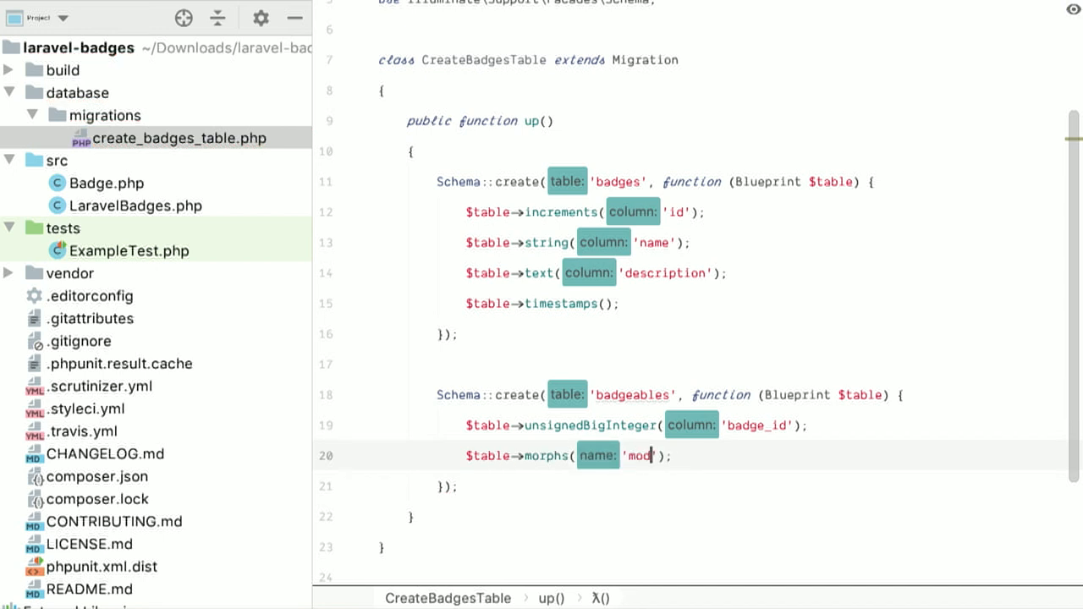
{"action": "type", "text": "el"}
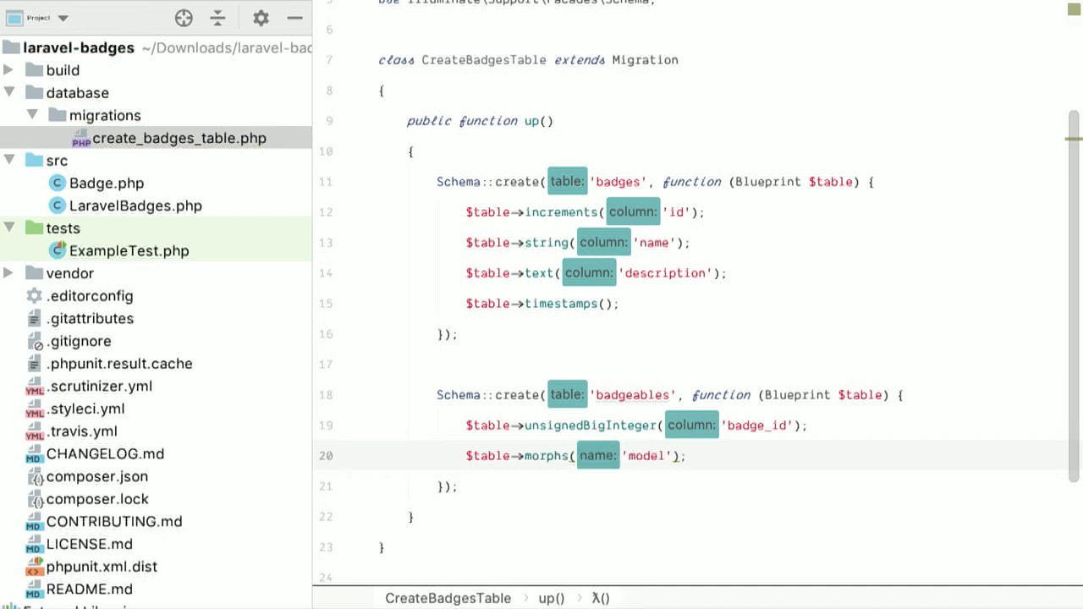